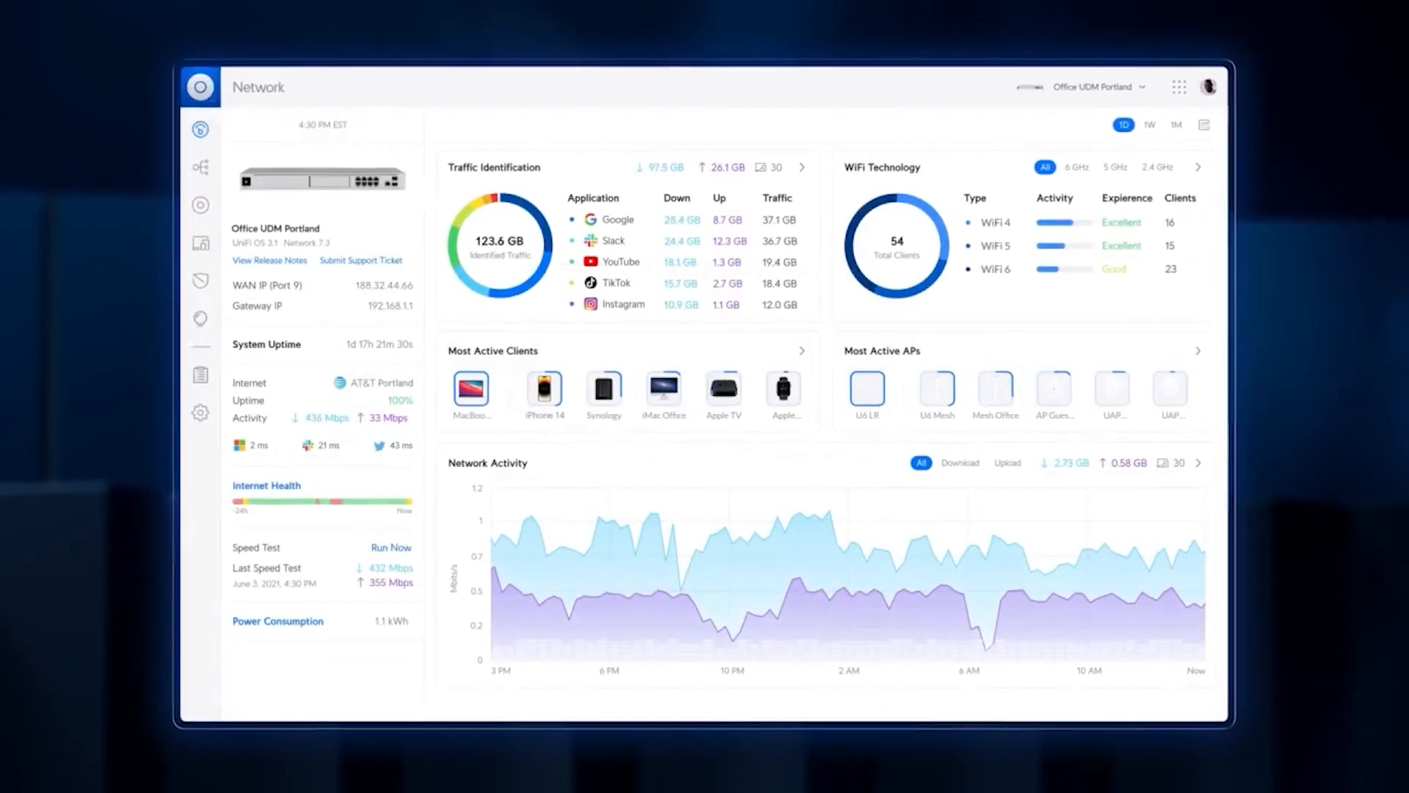
Show the Office UDM Portland Access dashboard with door openings, active users and door statuses.
left_click(199, 163)
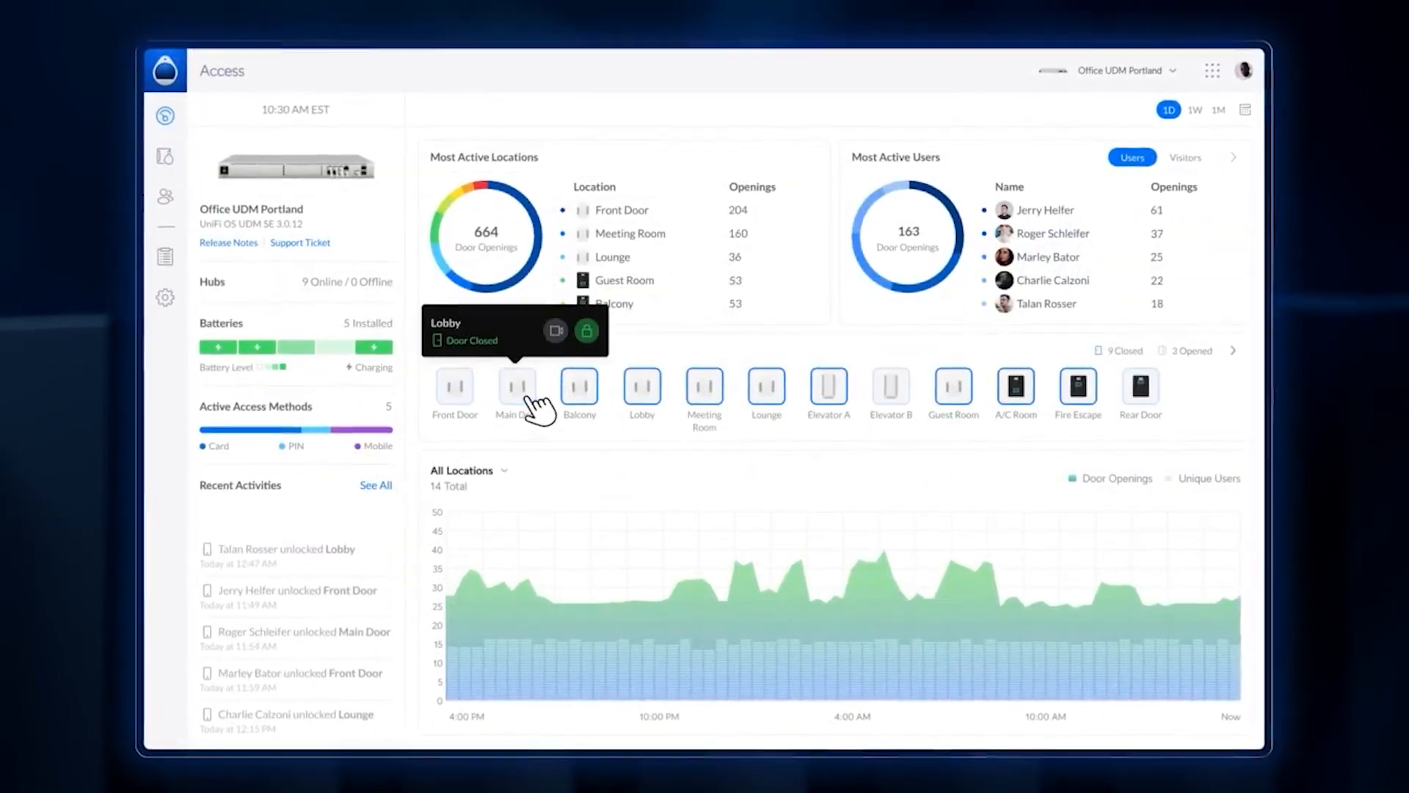
left_click(588, 330)
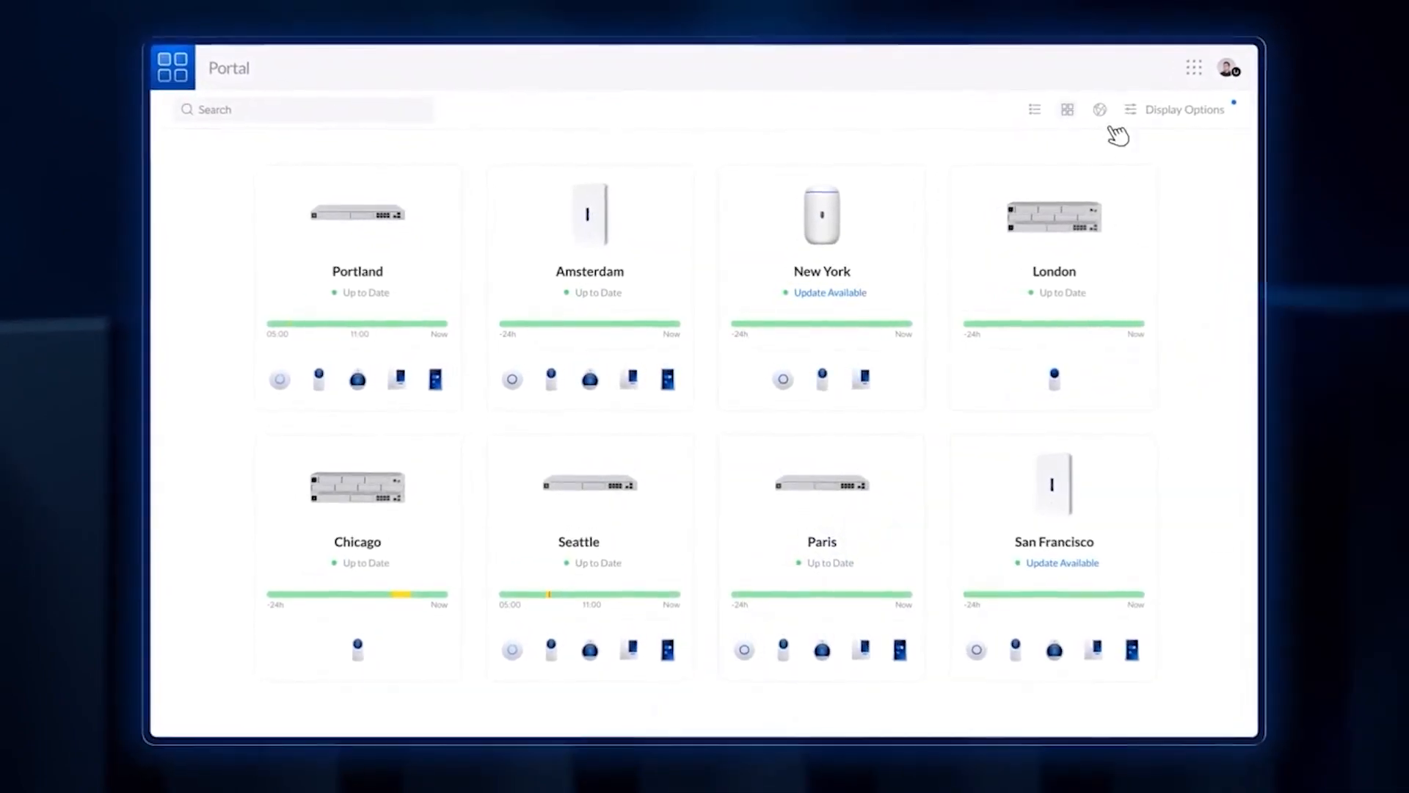
Link PDX Network 1, SLC Network 2 and Seattle Network 1 in Site to Site VPN 1.
left_click(1100, 109)
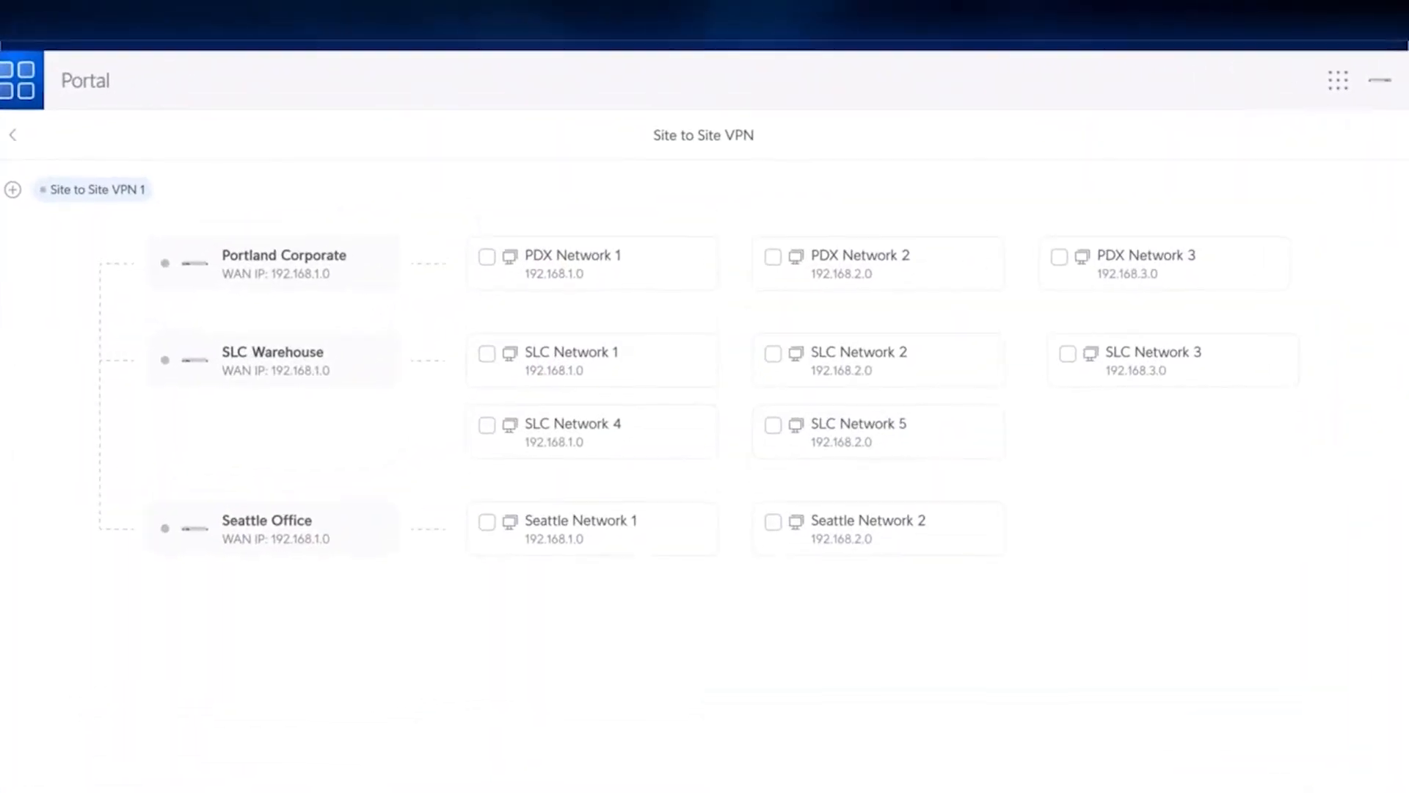
left_click(491, 260)
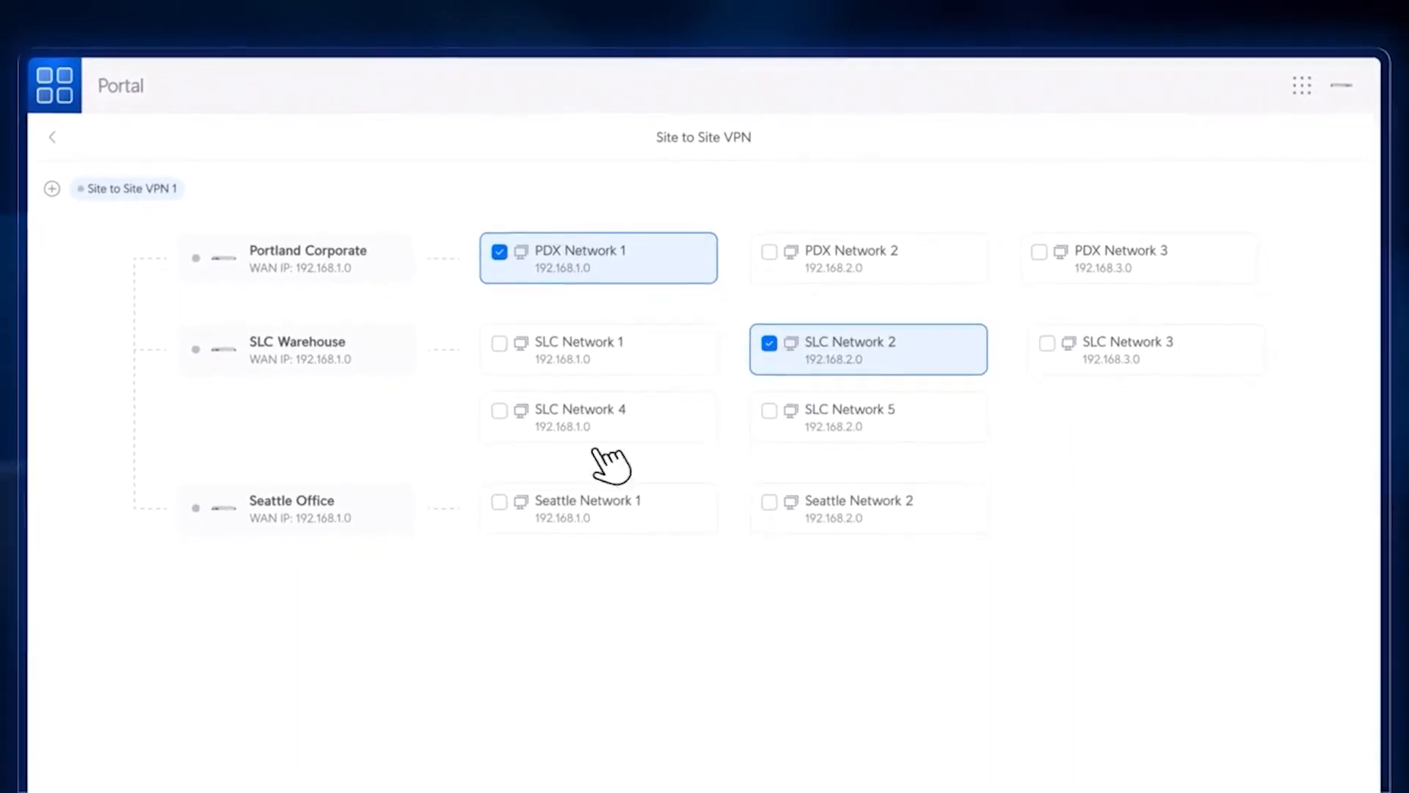
left_click(500, 500)
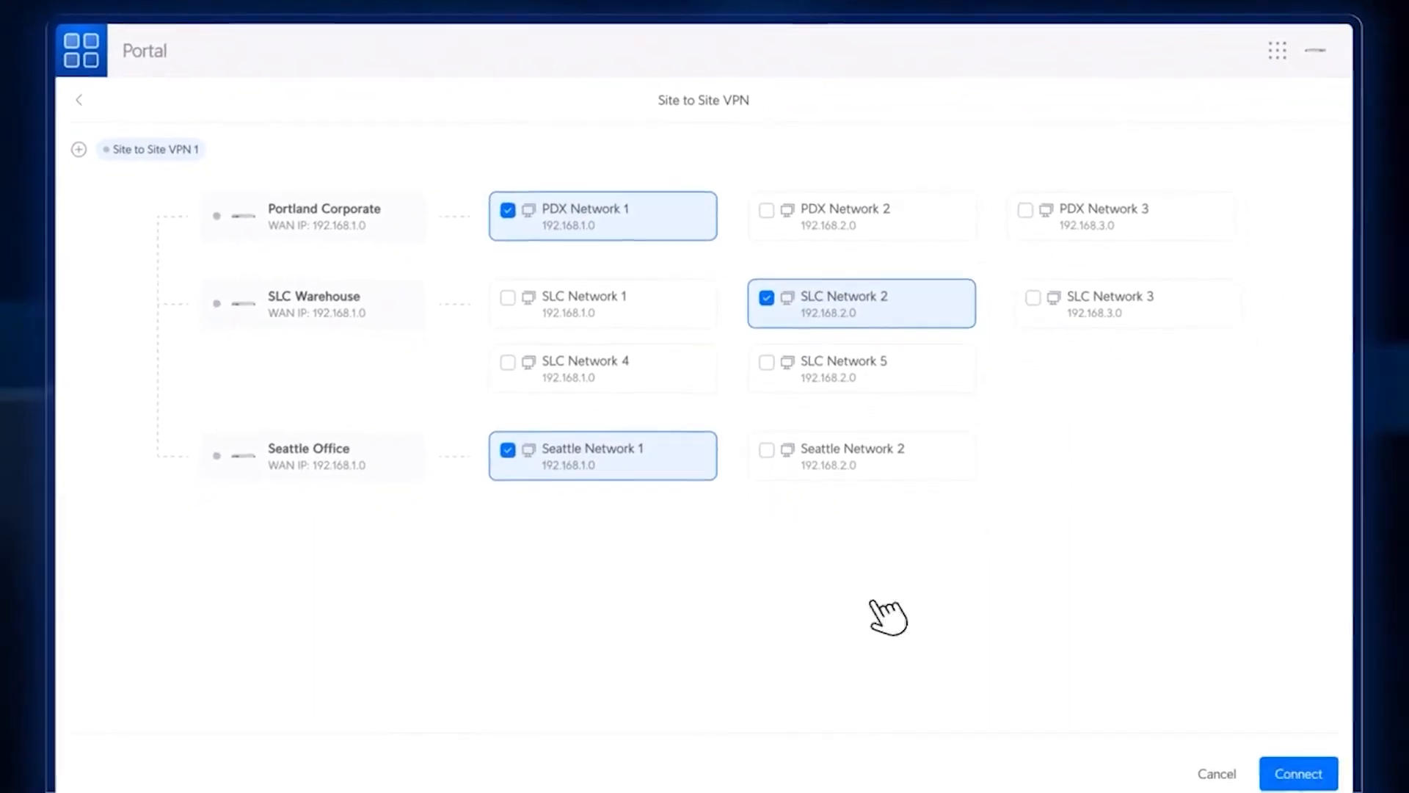
left_click(1297, 773)
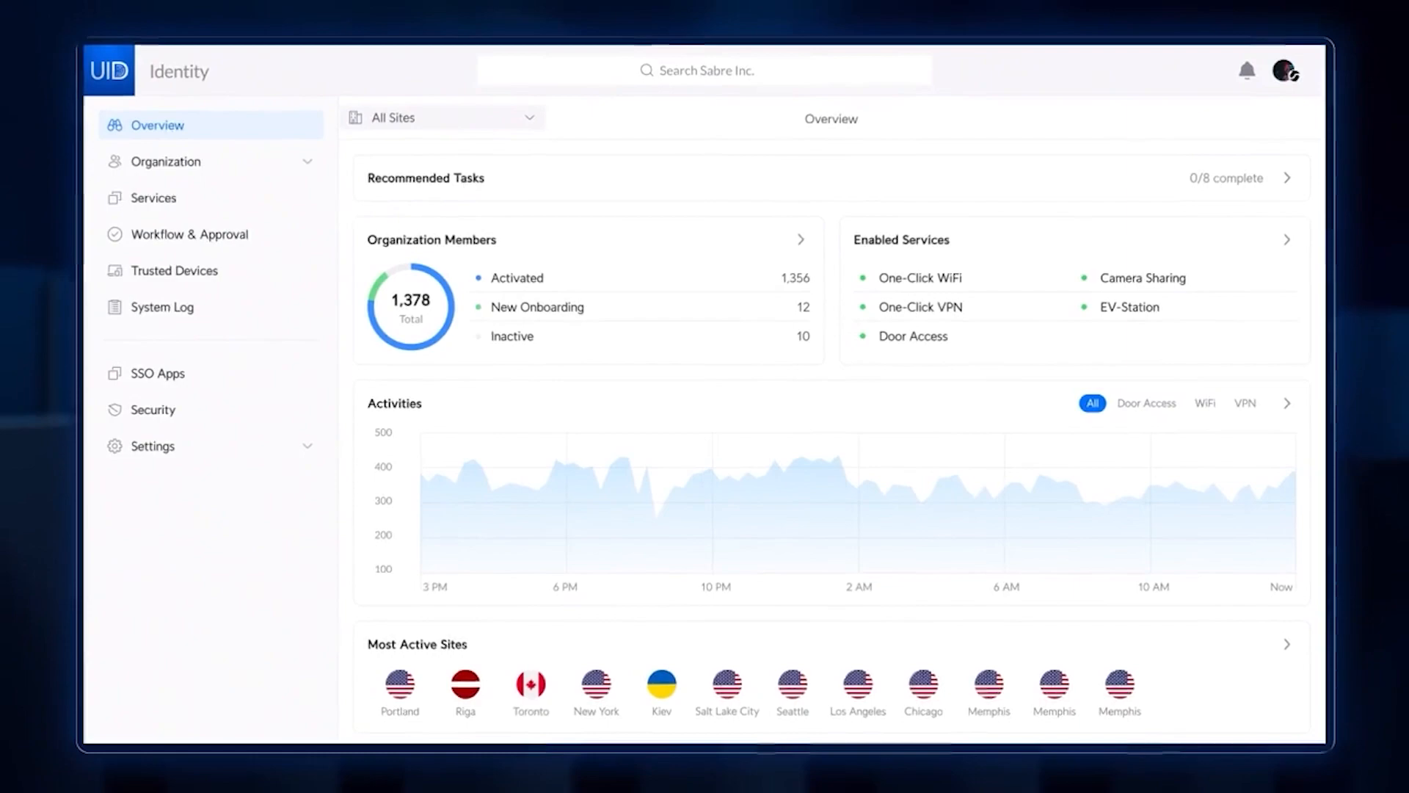
Show the UniFi Identity overview with 1,378 members, enabled services and most active sites.
left_click(171, 160)
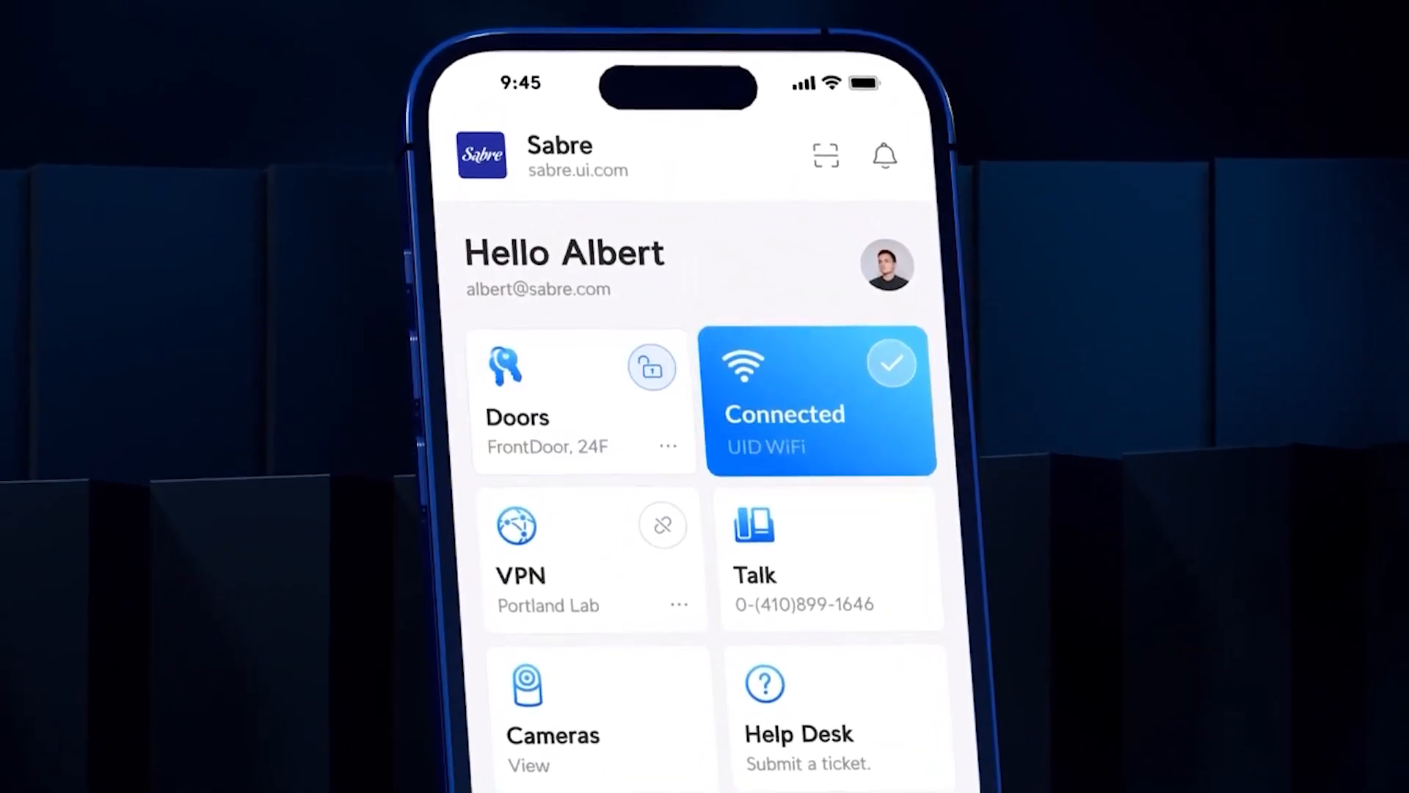
View the Driveway and Break Room camera feeds in the mobile app.
scroll("down", 3)
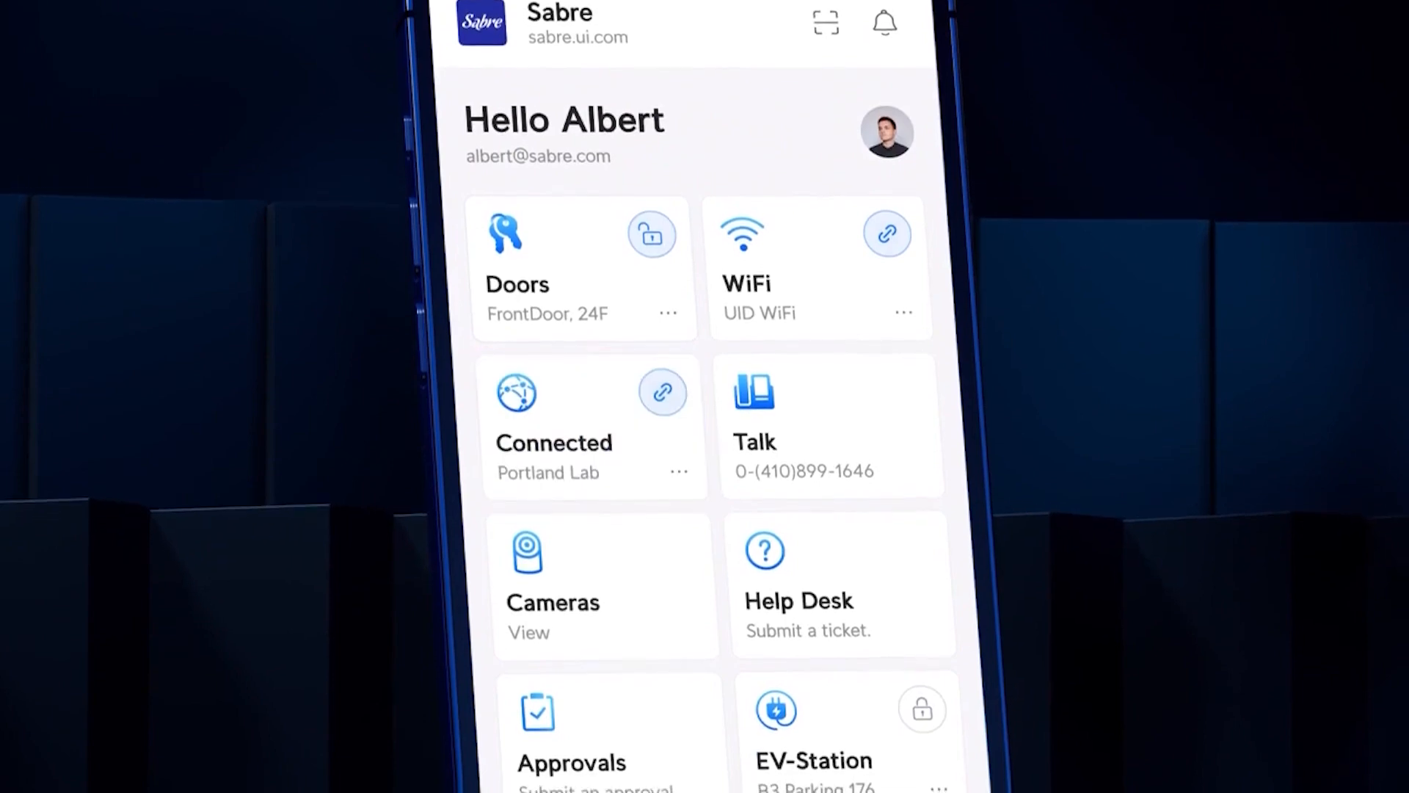
left_click(553, 584)
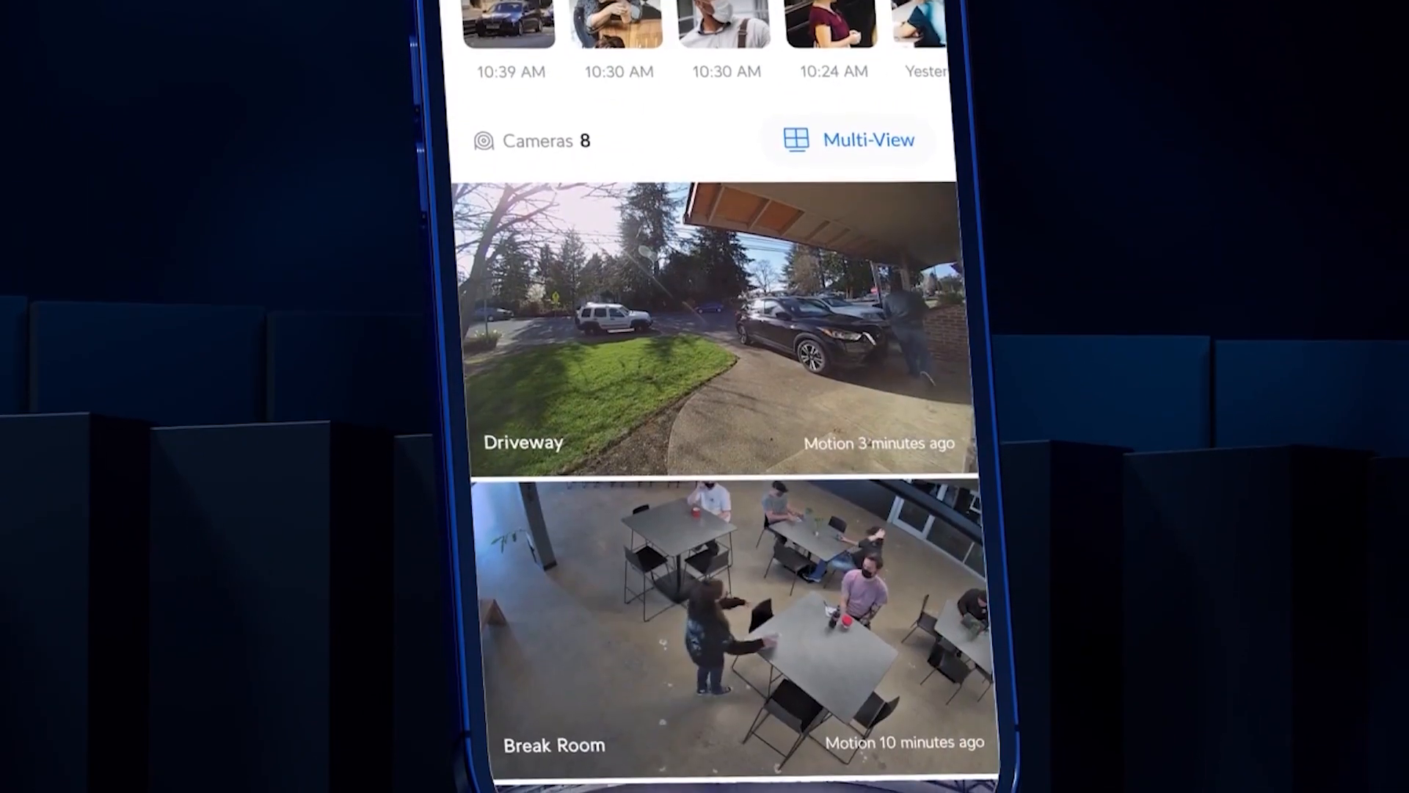